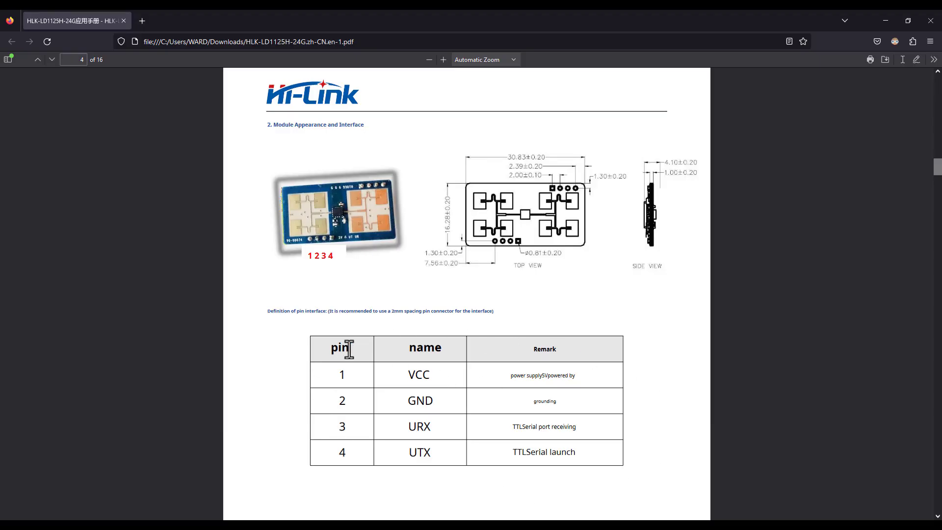
mouse_move(513, 387)
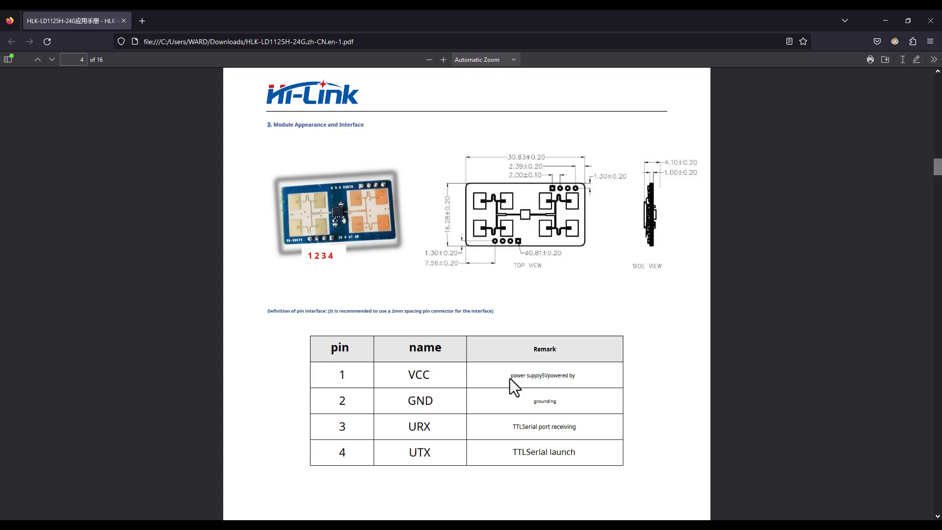
mouse_move(515, 438)
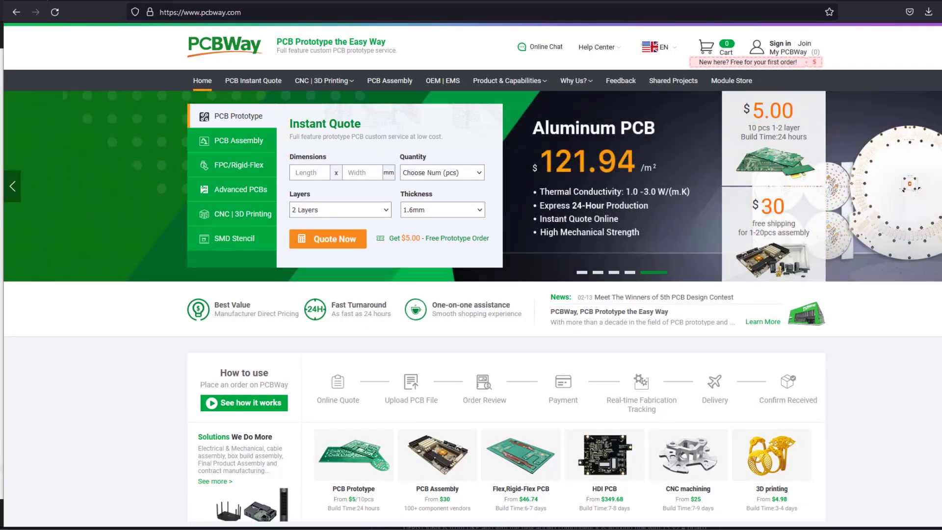
- Show the Shared Projects gallery from the top navigation and browse down the project list
left_click(673, 80)
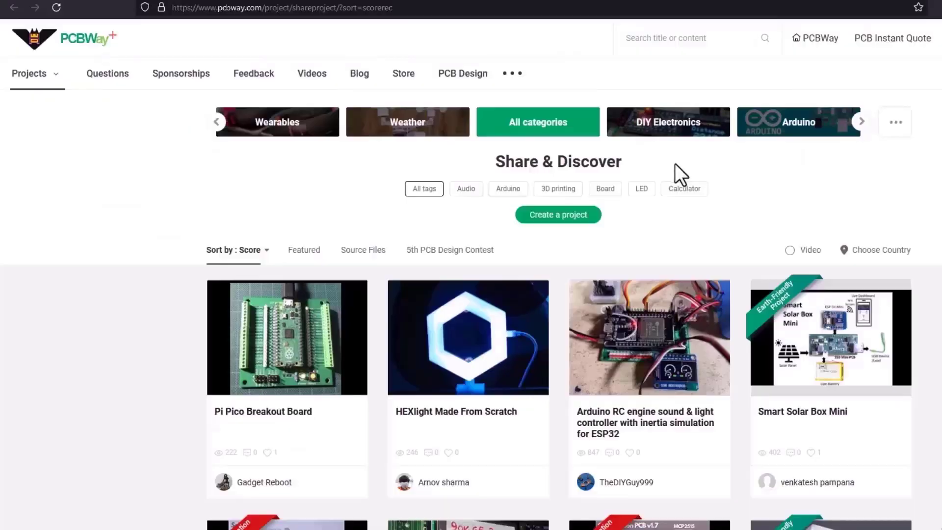
scroll("down", 3)
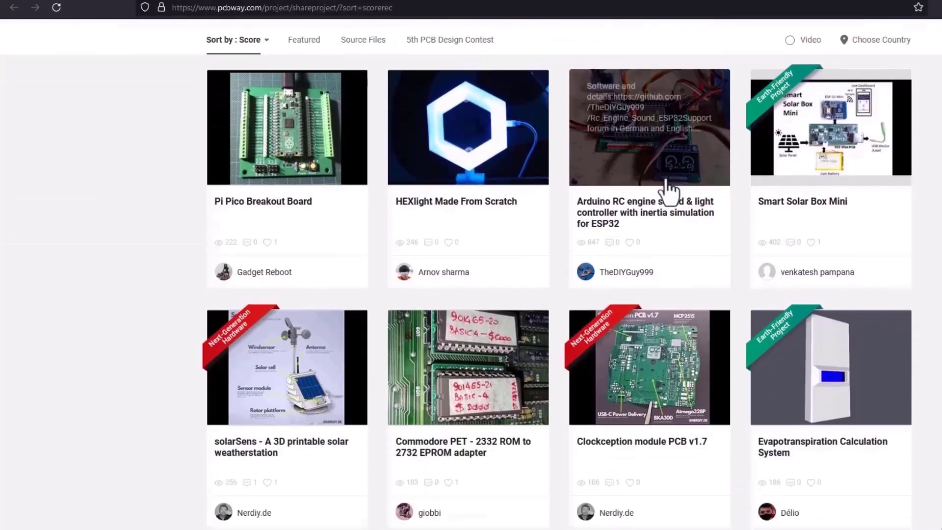
scroll("down", 3)
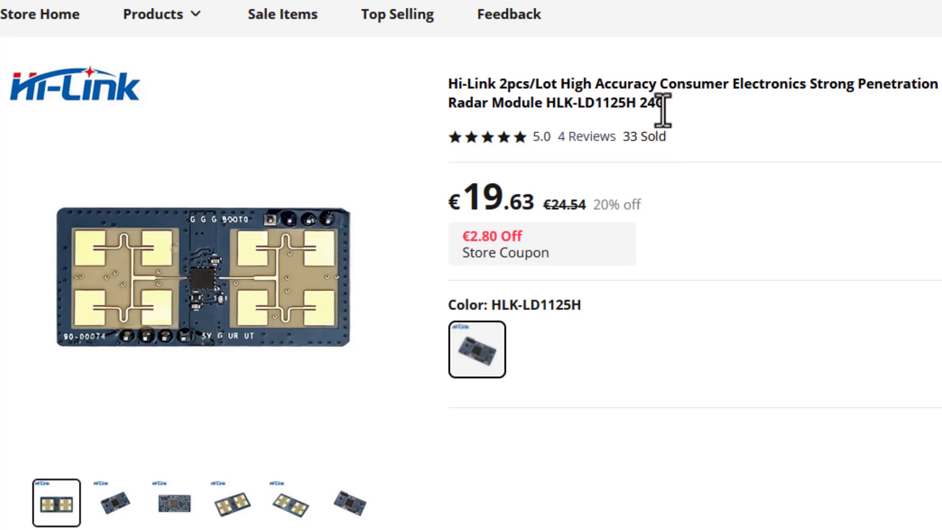
double_click(652, 102)
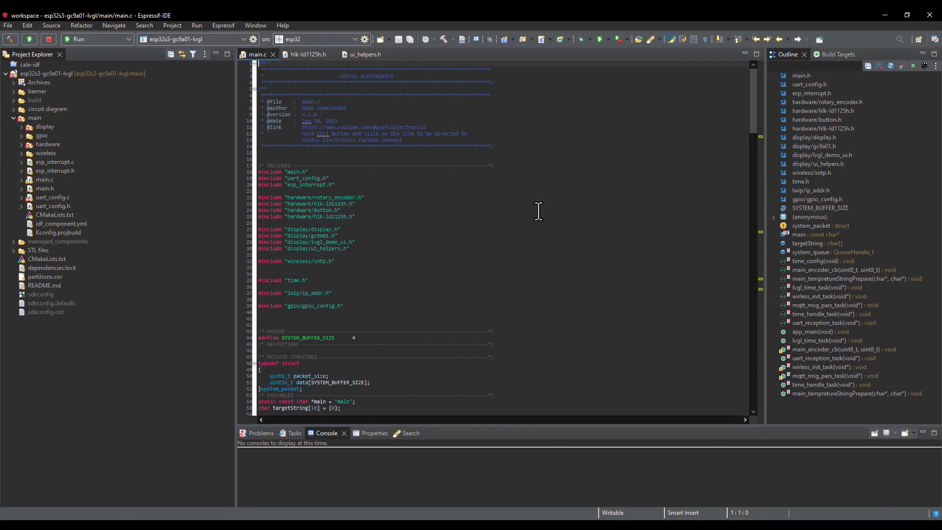
- Scroll main.c down to the task prototypes and the start of app_main
scroll("down", 3)
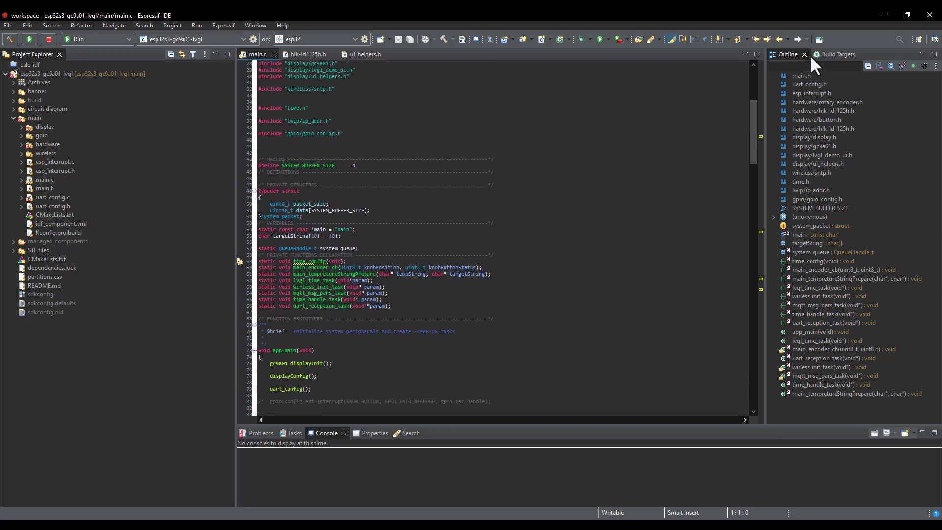
mouse_move(885, 14)
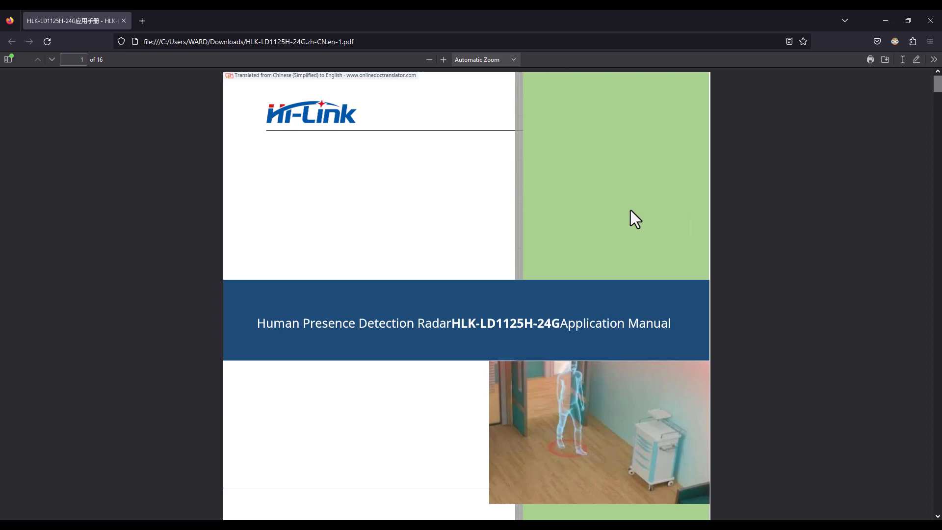
- Scroll the manual past the pin table and debug wiring to the Radar output section on page 7
scroll("down", 3)
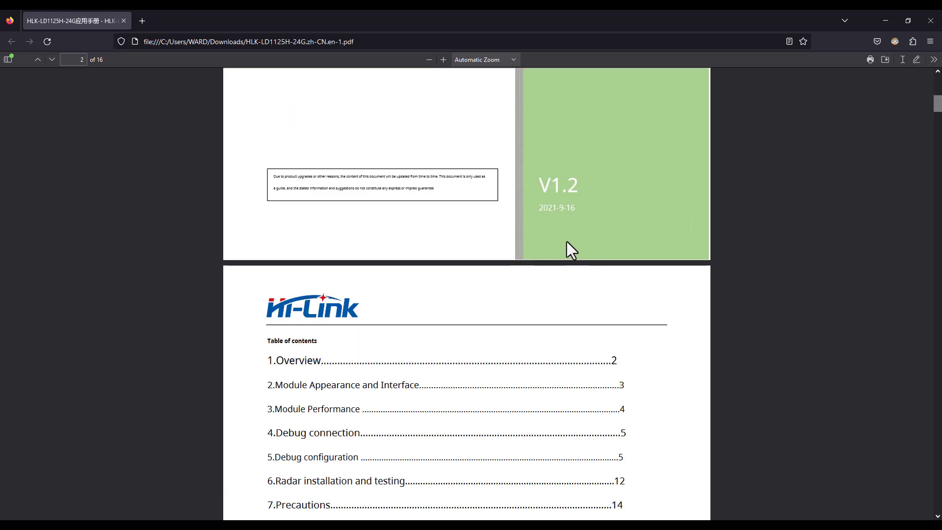
scroll("down", 3)
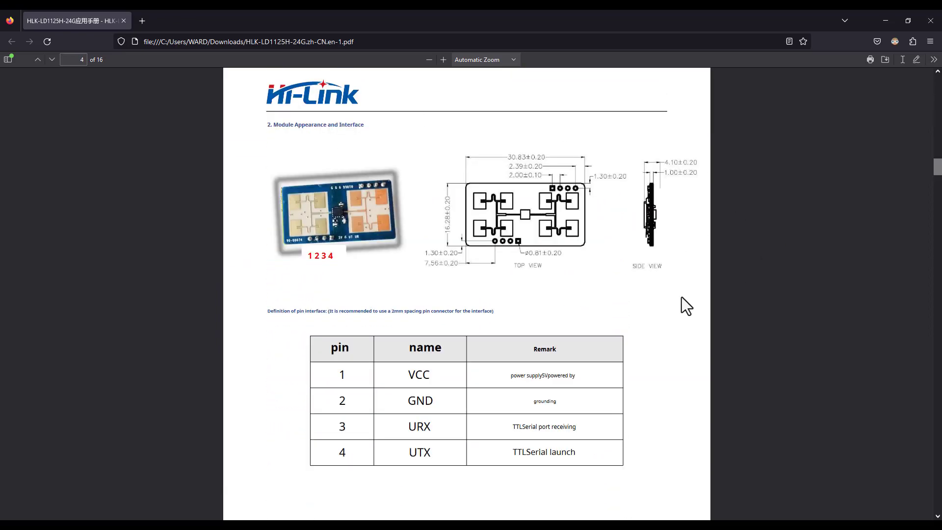
mouse_move(508, 317)
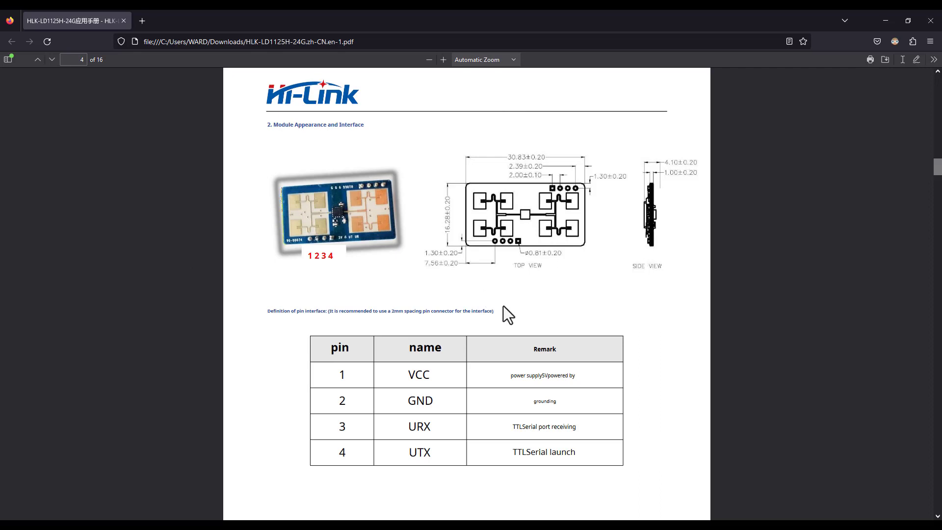
mouse_move(588, 386)
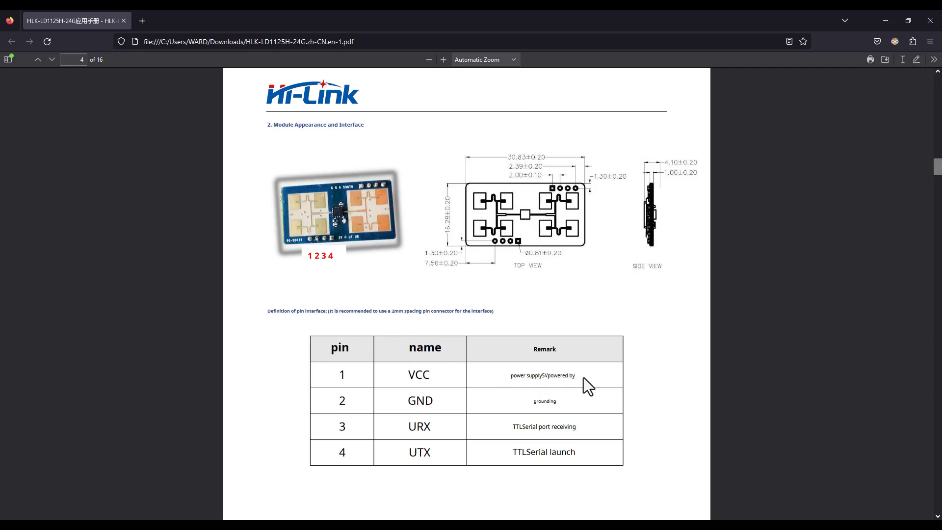
mouse_move(518, 431)
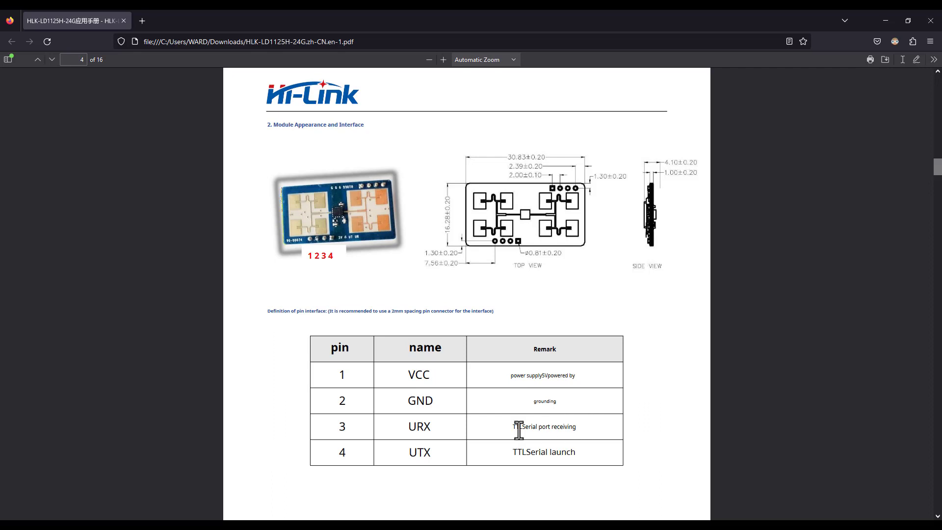
mouse_move(579, 460)
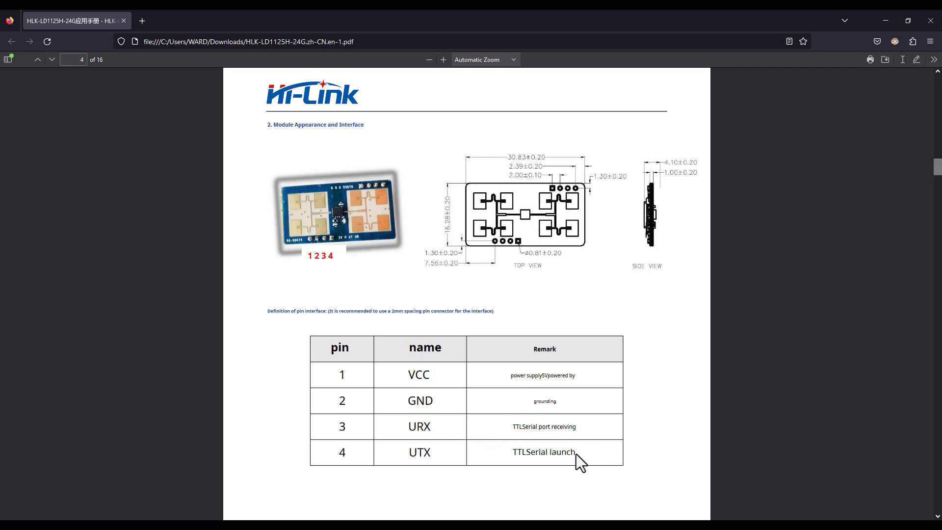
mouse_move(499, 439)
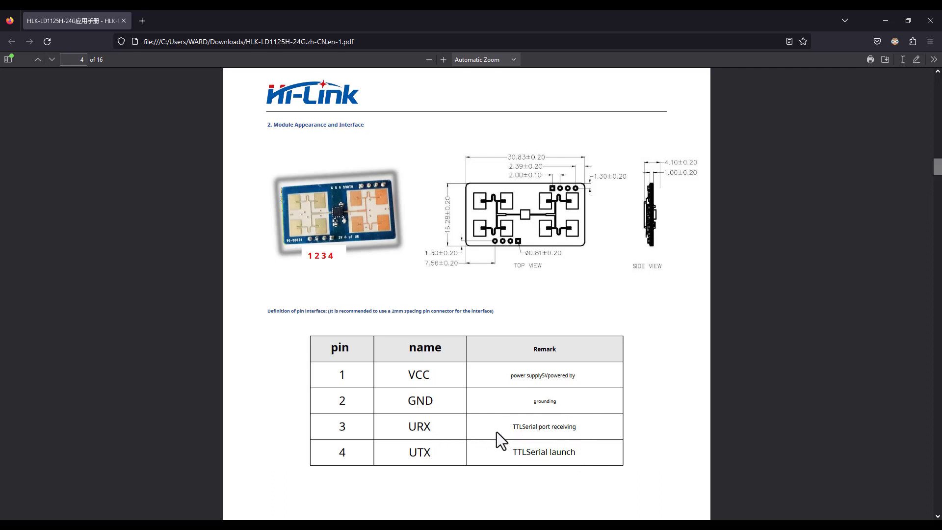
scroll("down", 3)
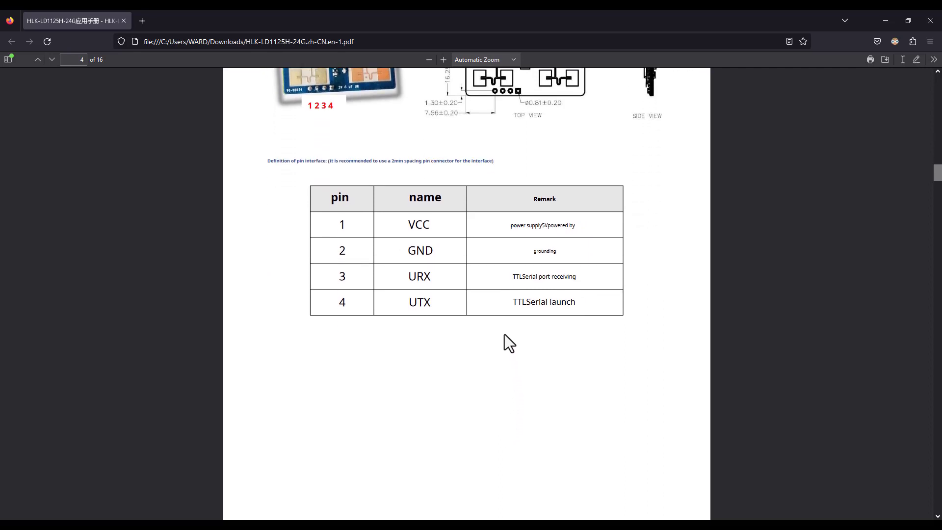
mouse_move(439, 288)
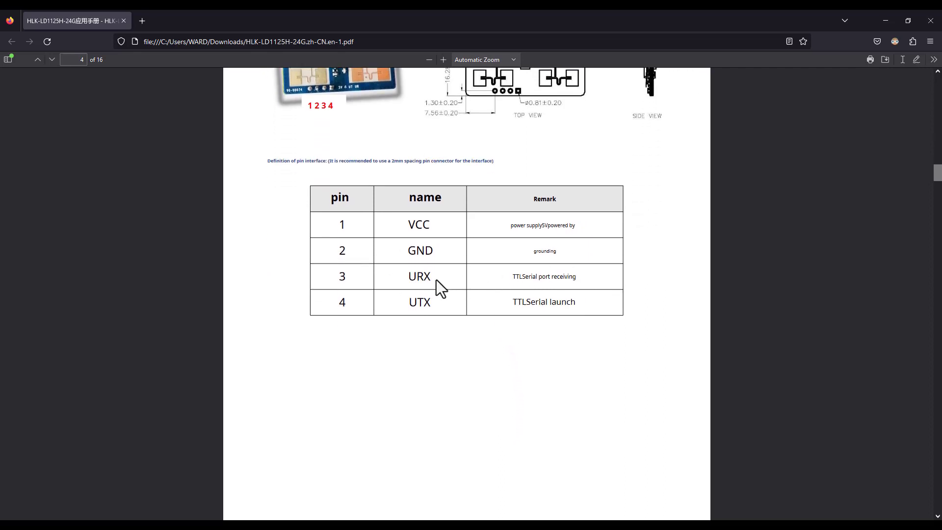
mouse_move(462, 291)
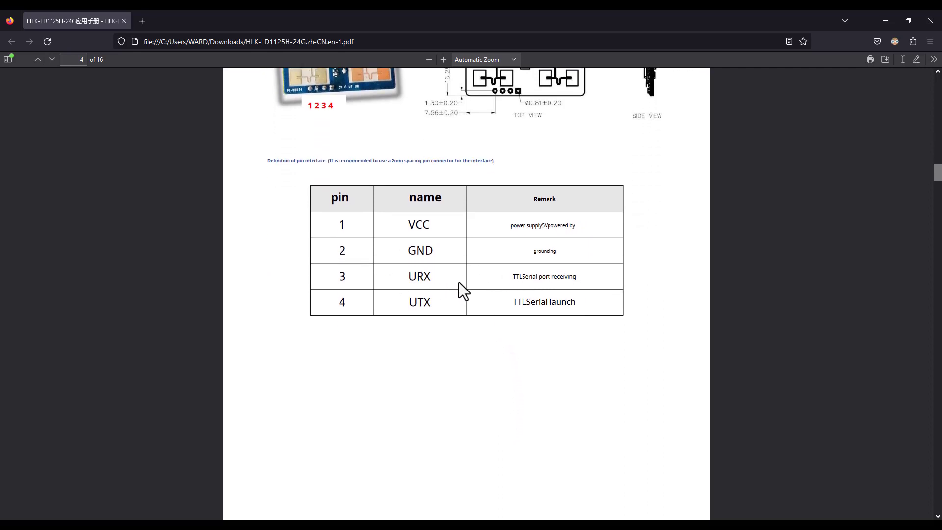
mouse_move(467, 293)
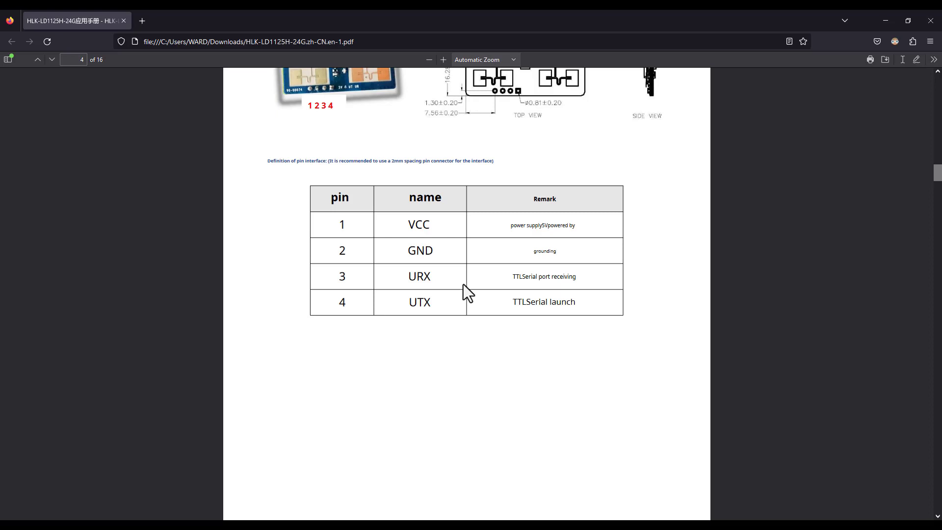
scroll("down", 3)
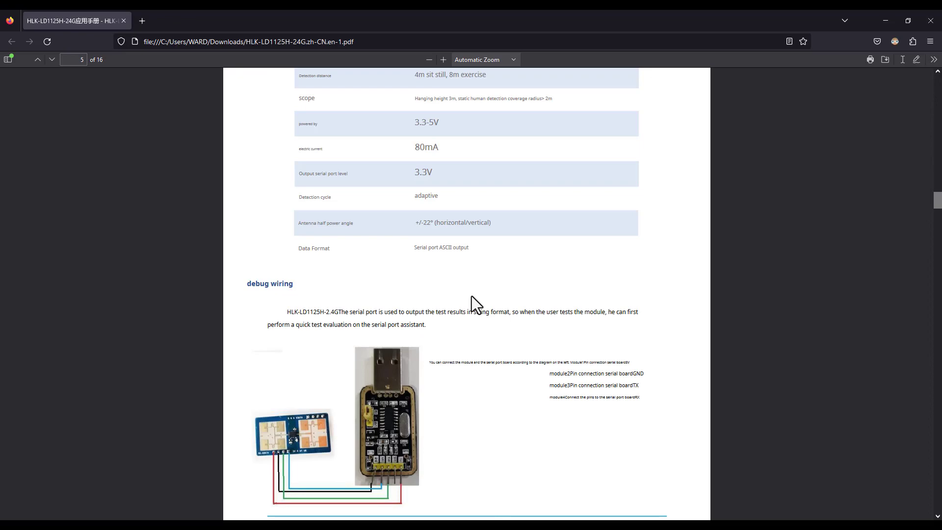
scroll("down", 3)
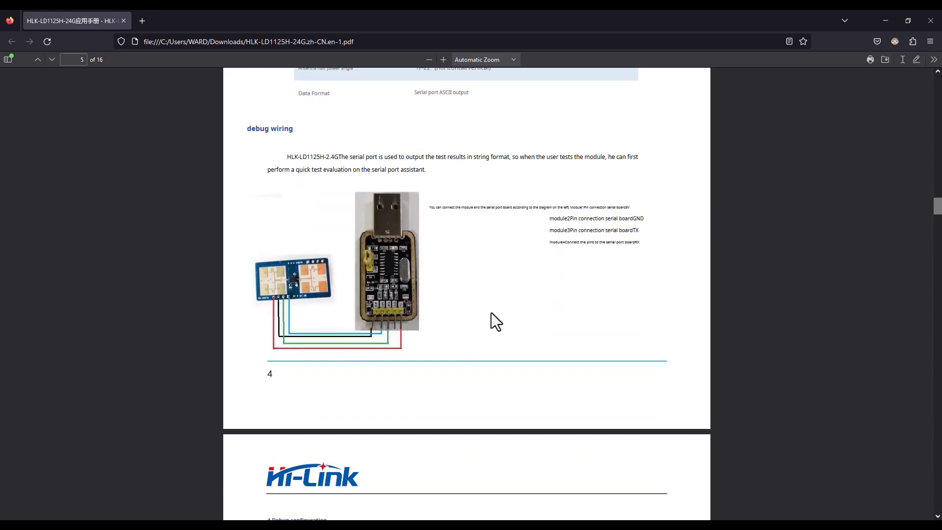
scroll("down", 3)
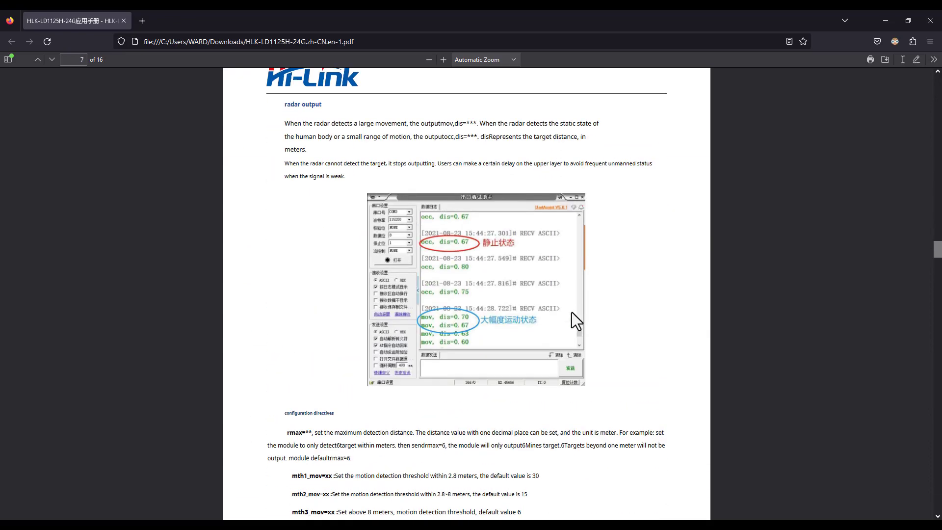
- Scroll back to the radar output example showing the serial occ and mov readings with distances
scroll("up", 3)
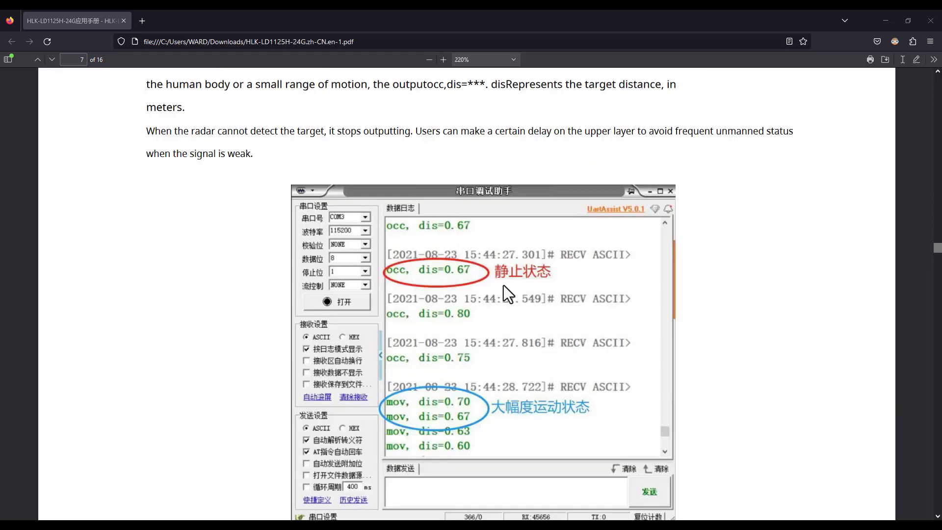
mouse_move(408, 331)
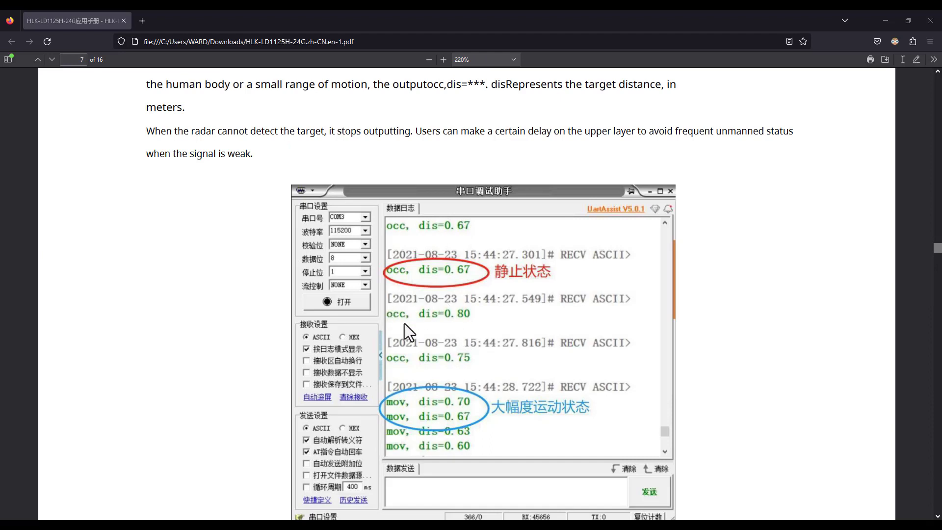
mouse_move(404, 406)
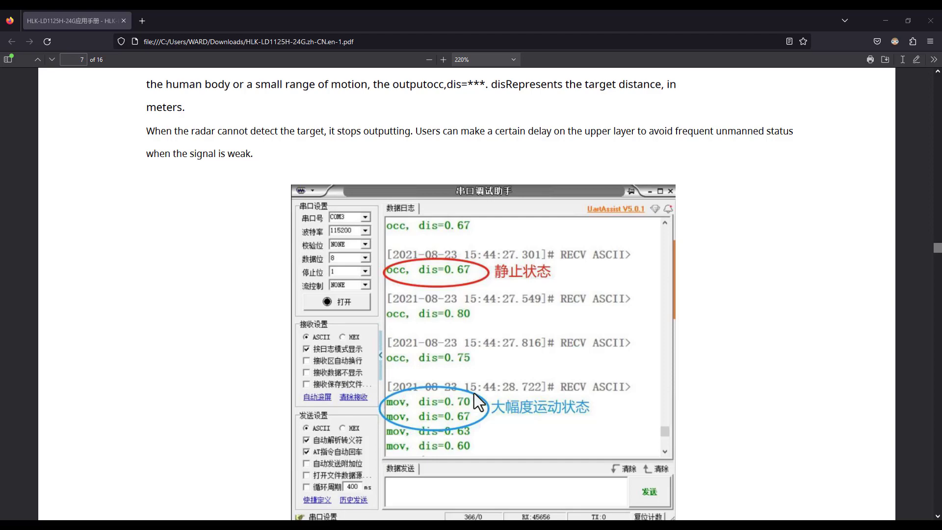
mouse_move(454, 402)
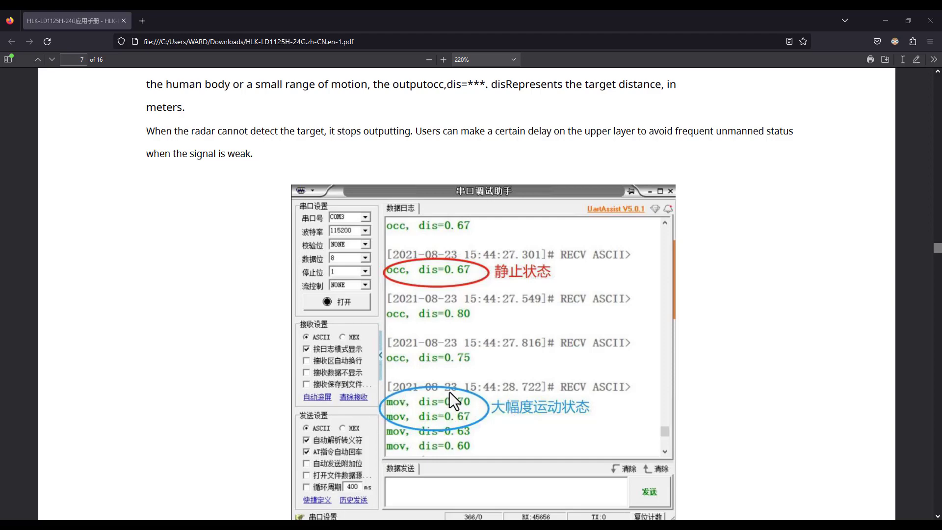
mouse_move(386, 379)
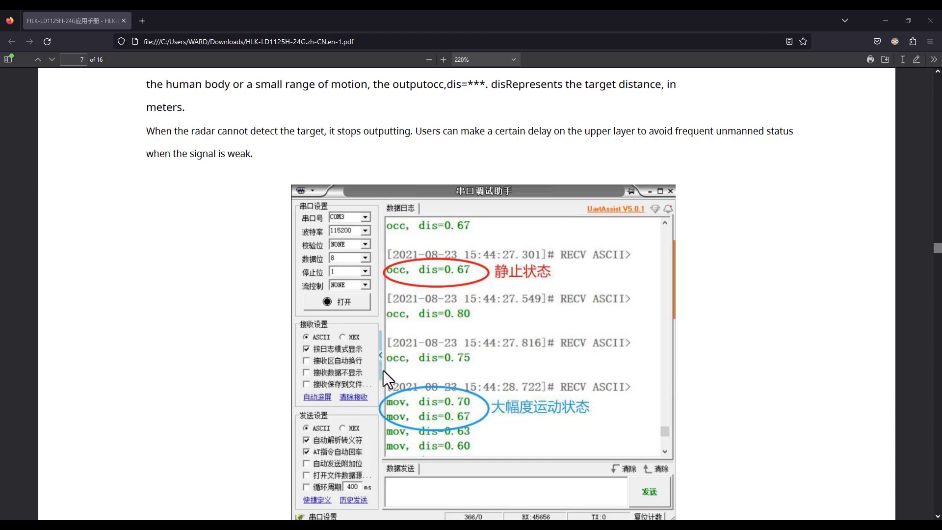
mouse_move(435, 379)
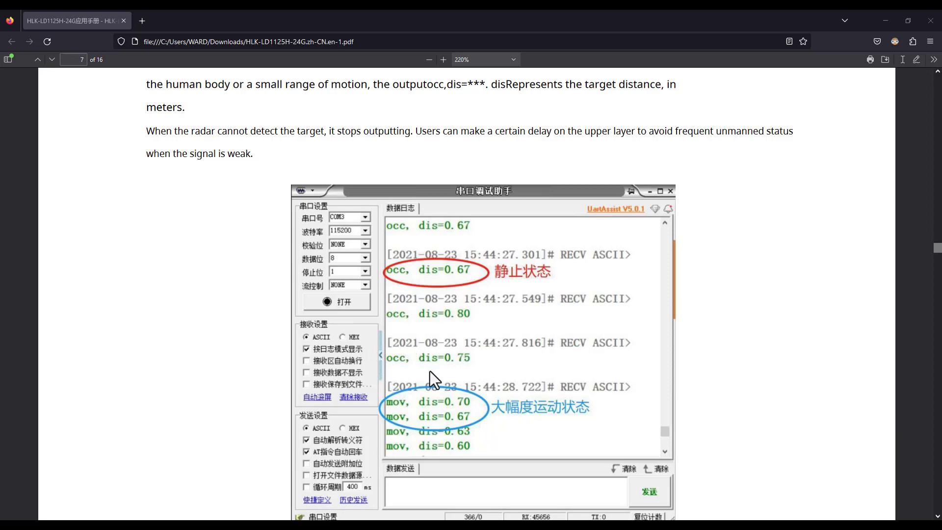
mouse_move(459, 359)
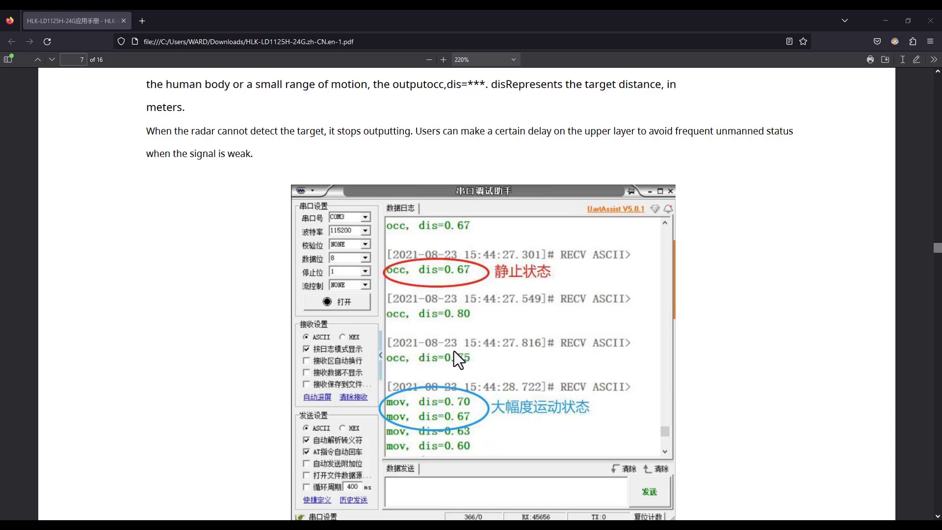
mouse_move(438, 370)
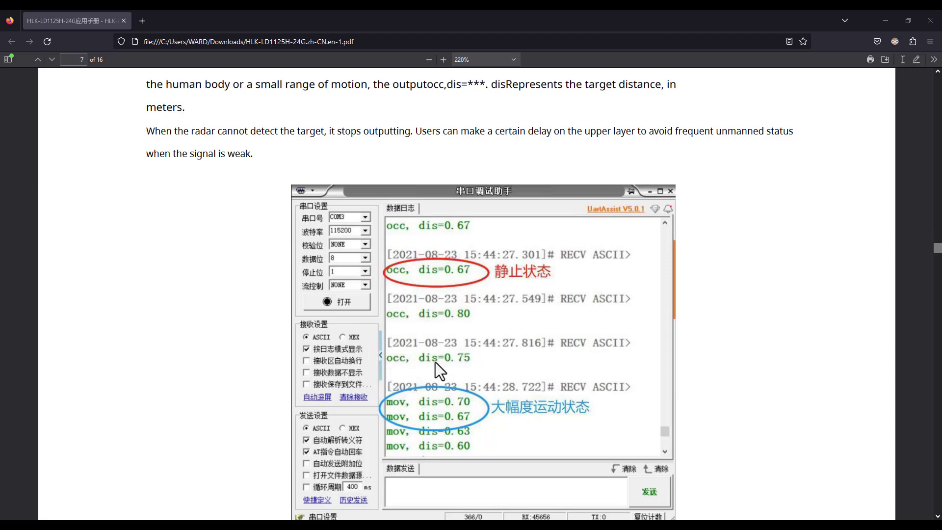
mouse_move(435, 366)
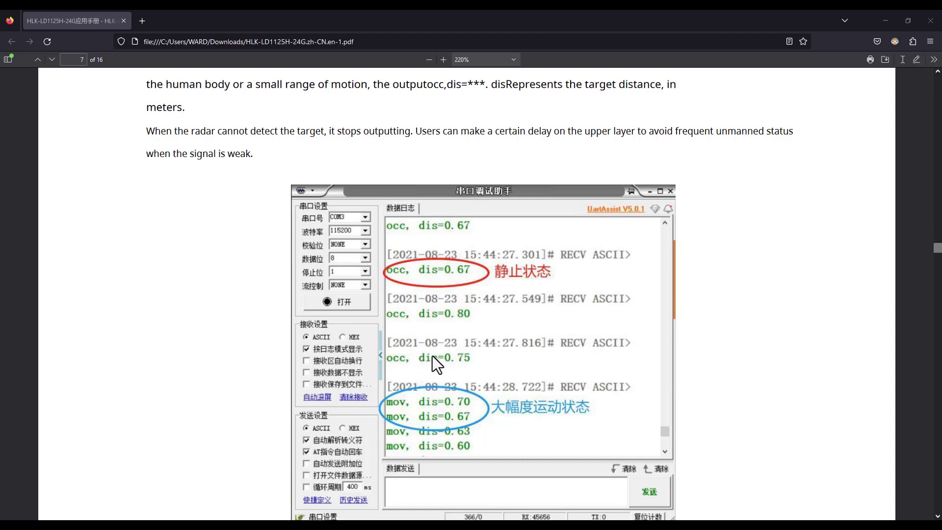
mouse_move(472, 258)
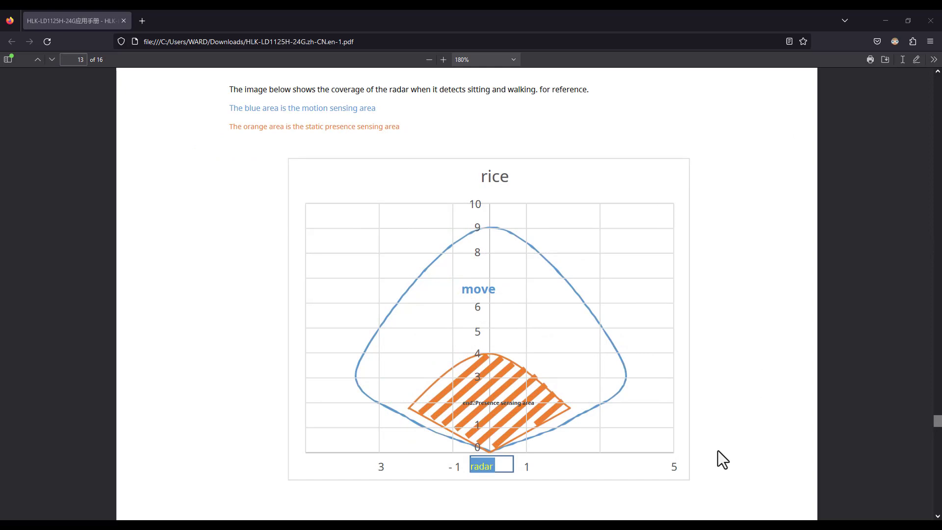
mouse_move(434, 248)
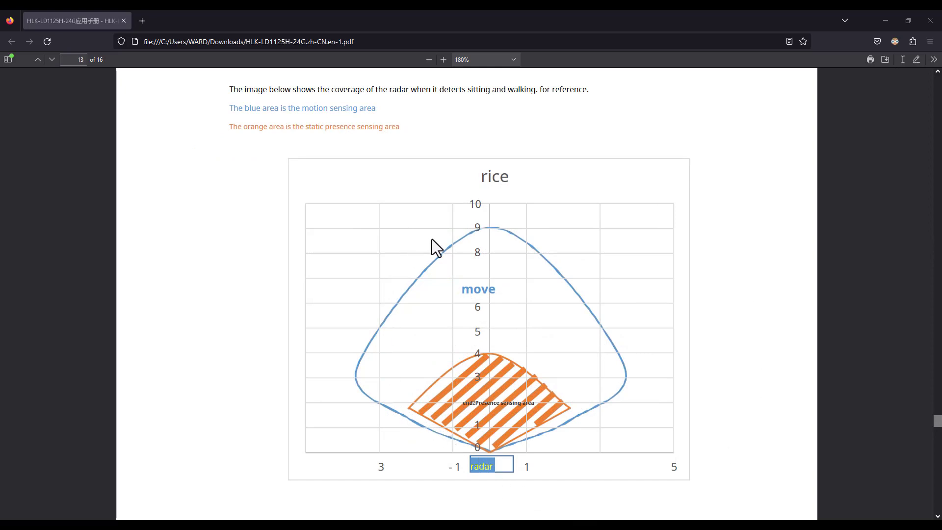
mouse_move(503, 245)
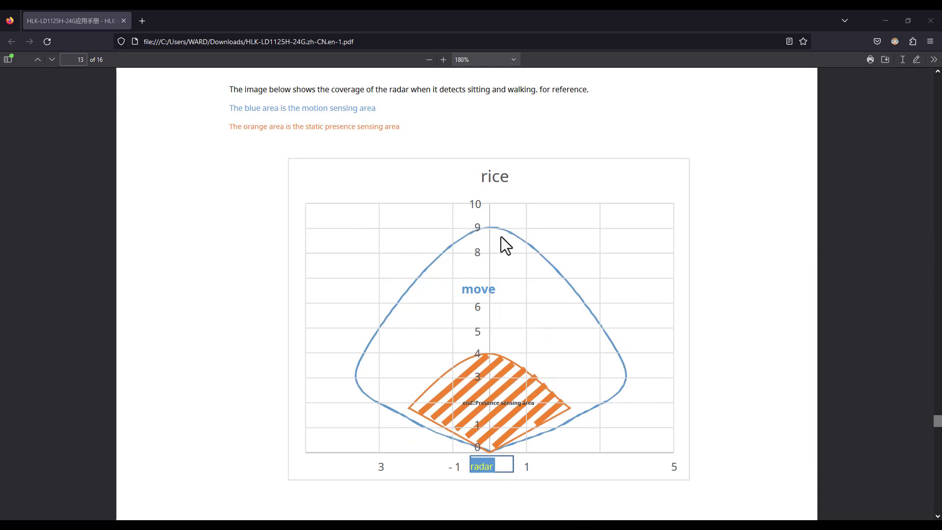
mouse_move(571, 362)
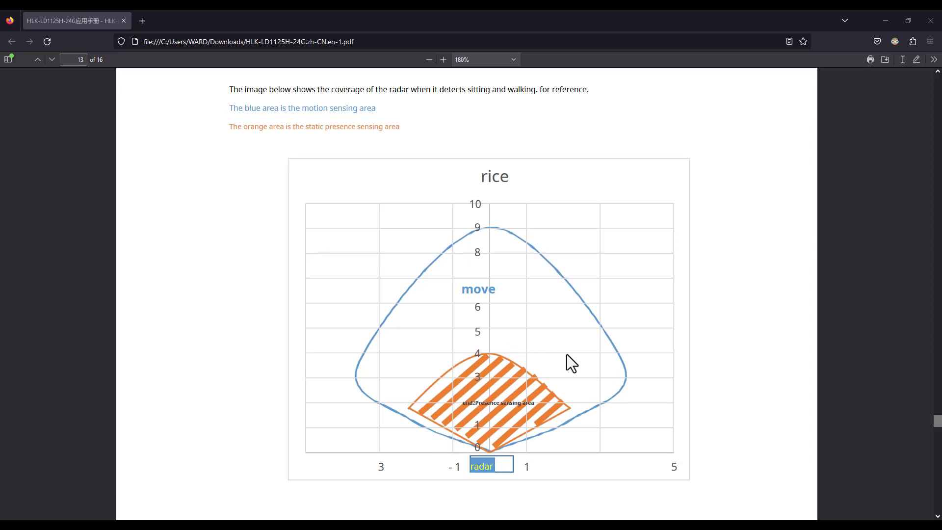
mouse_move(686, 386)
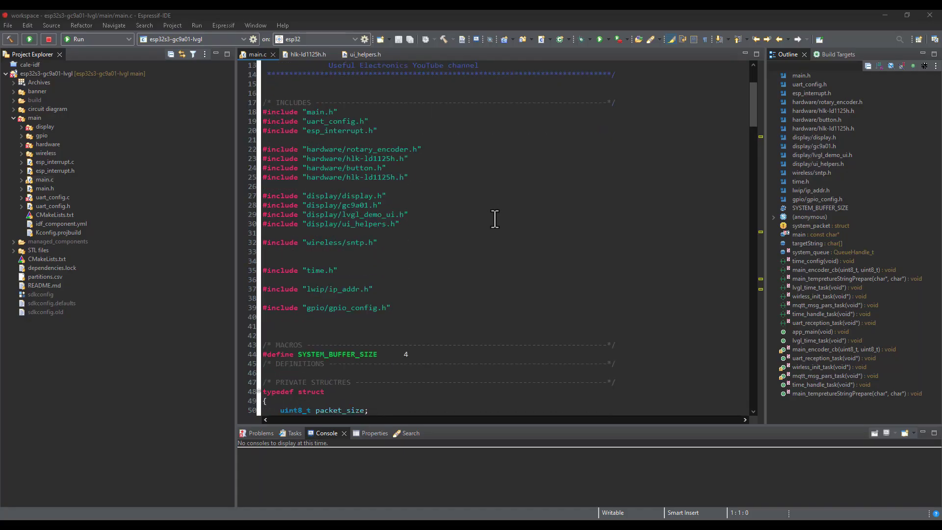
scroll("down", 3)
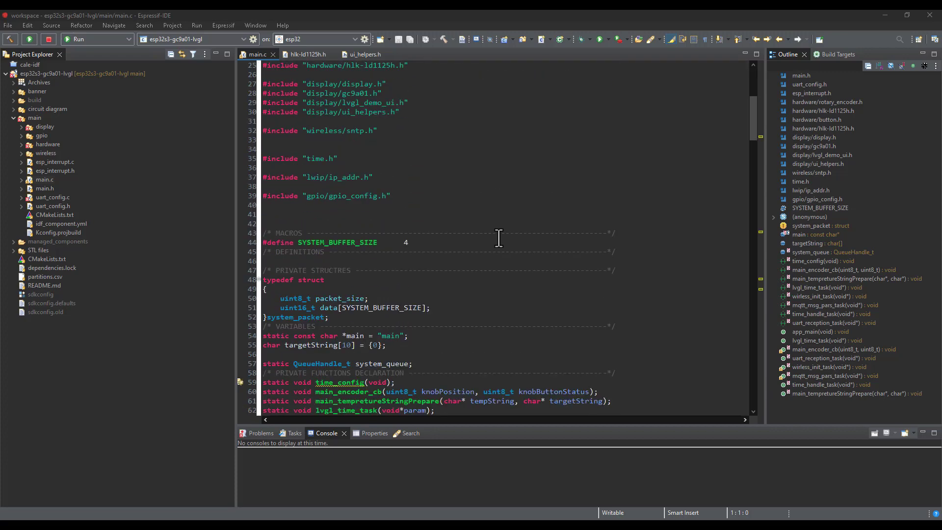
scroll("down", 3)
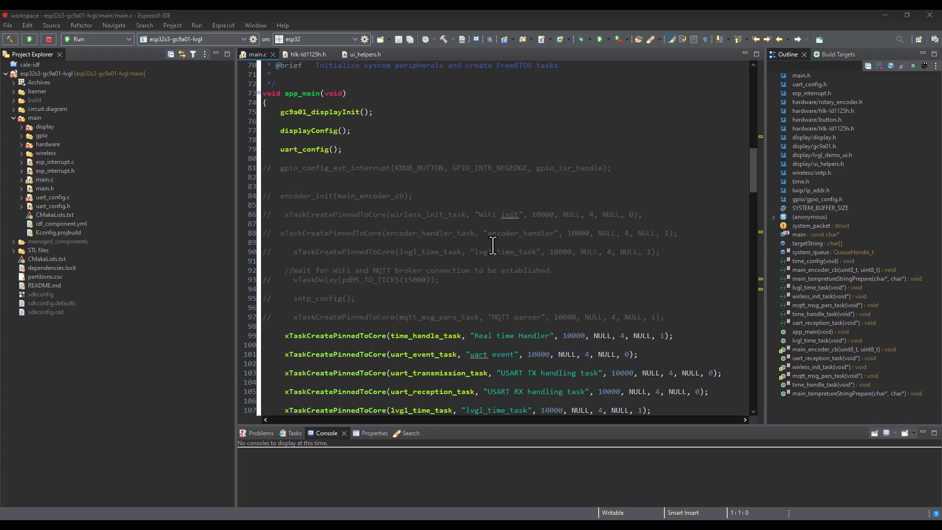
scroll("up", 3)
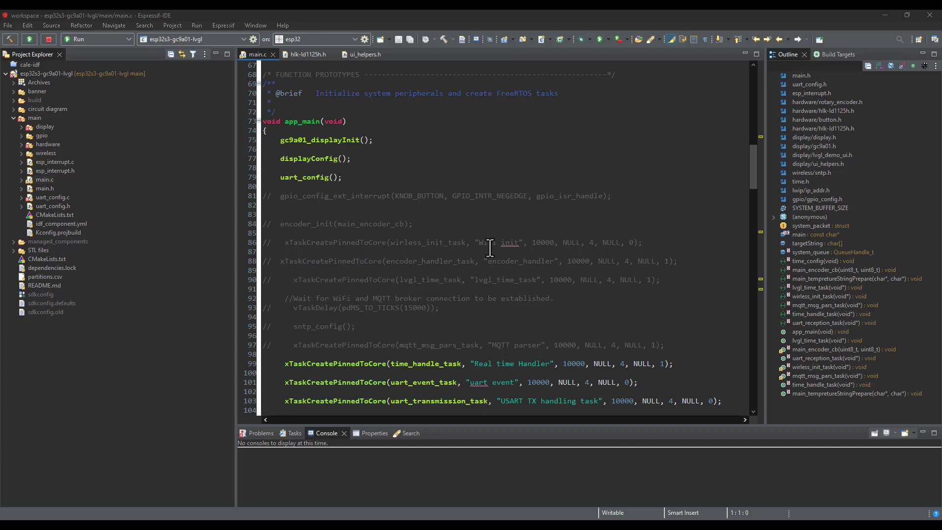
mouse_move(582, 298)
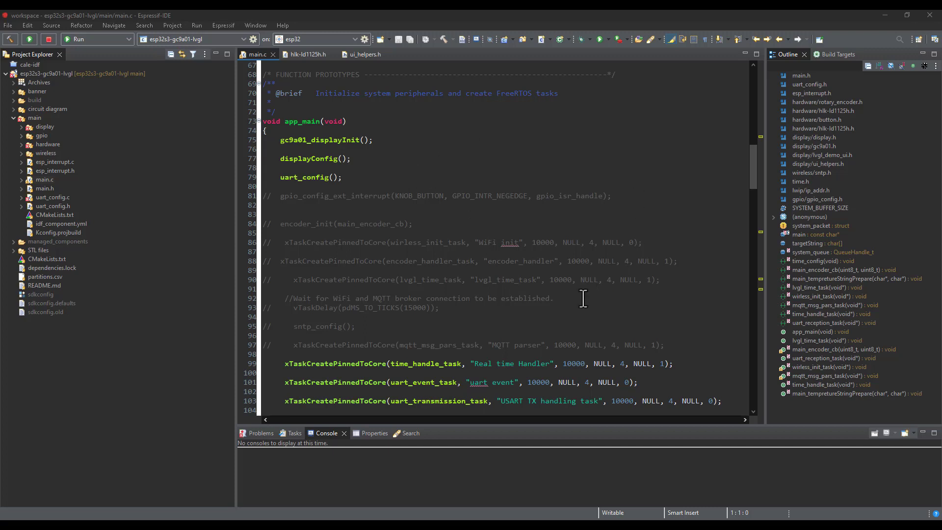
mouse_move(645, 263)
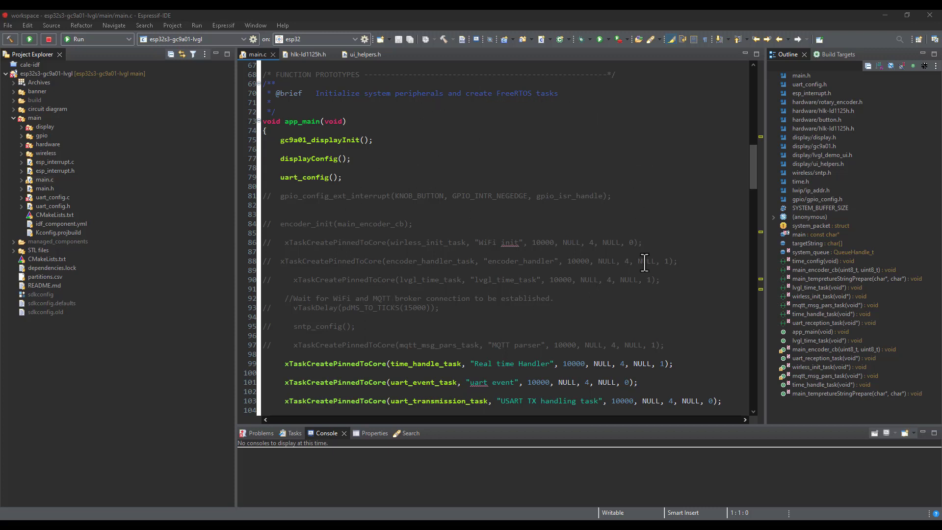
mouse_move(479, 252)
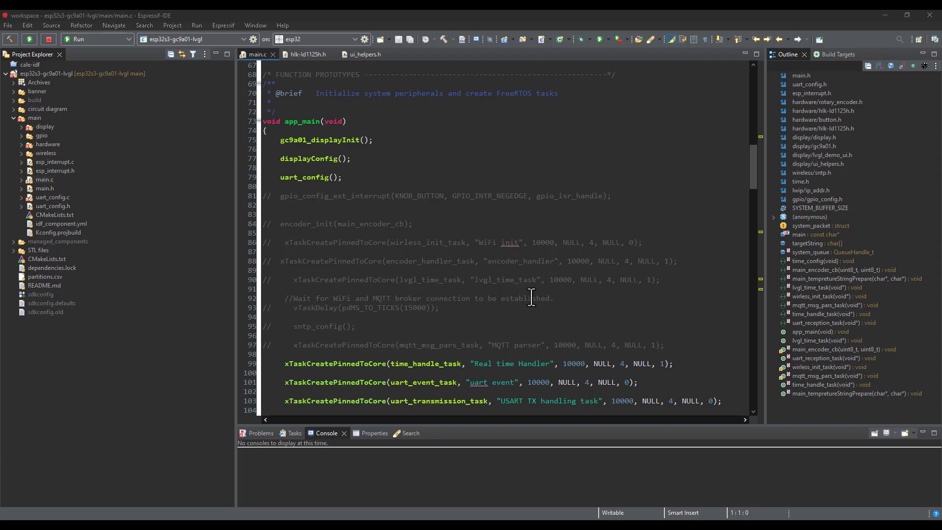
scroll("down", 3)
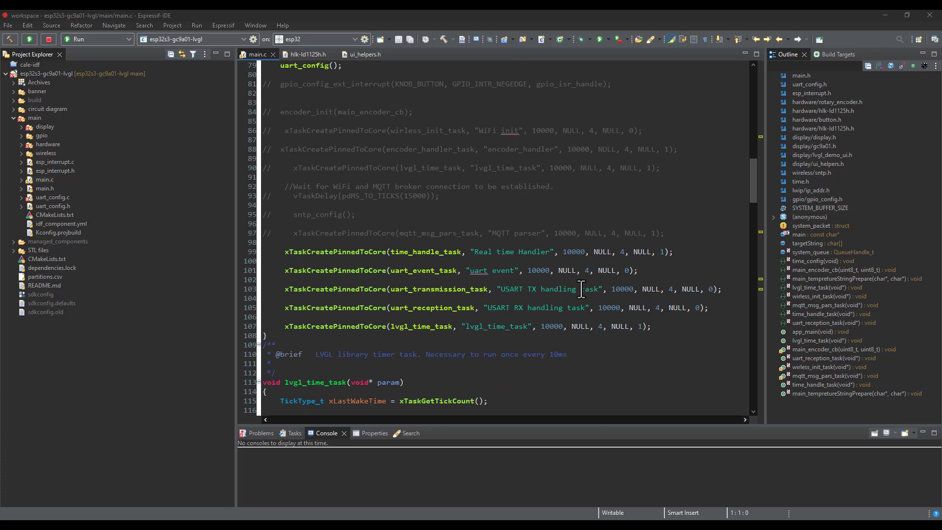
scroll("up", 3)
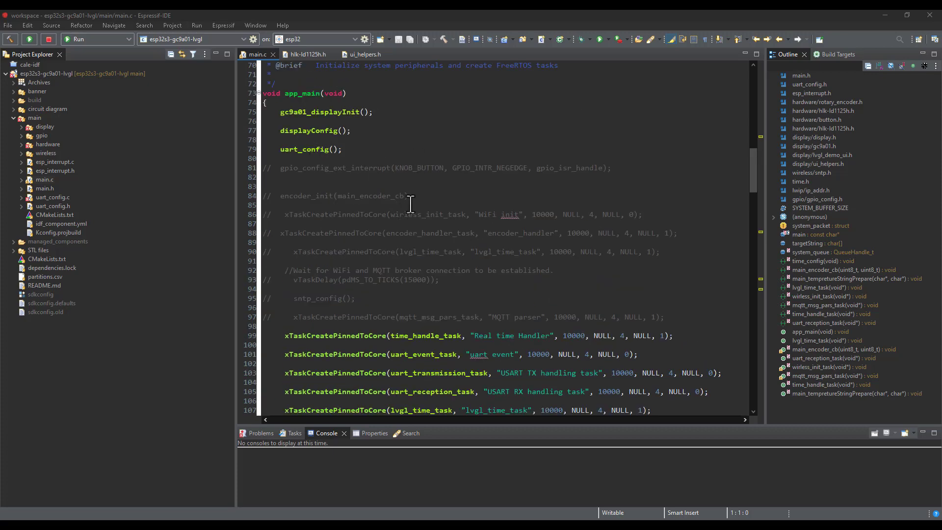
scroll("down", 3)
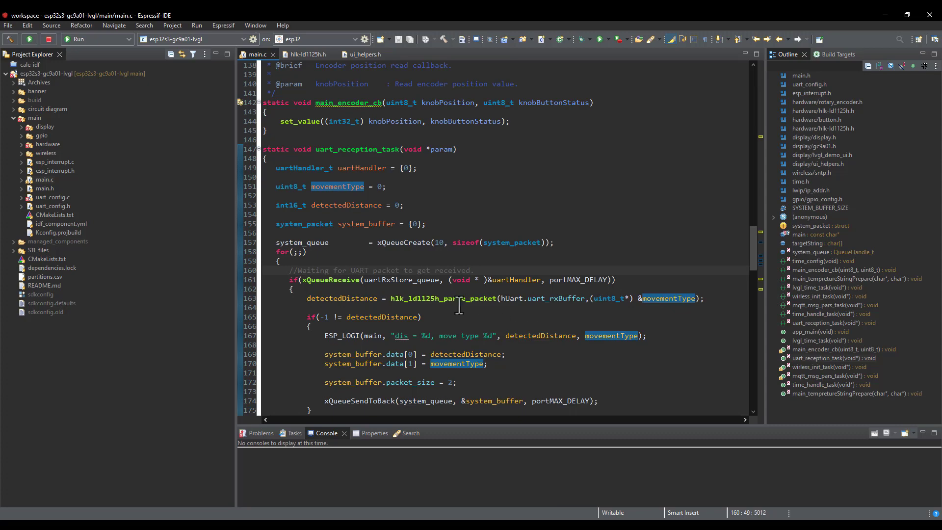
- Jump from main.c to the hlk_ld1125h_parse_packet definition in hlk-ld1125h.c via Open Declaration
right_click(459, 299)
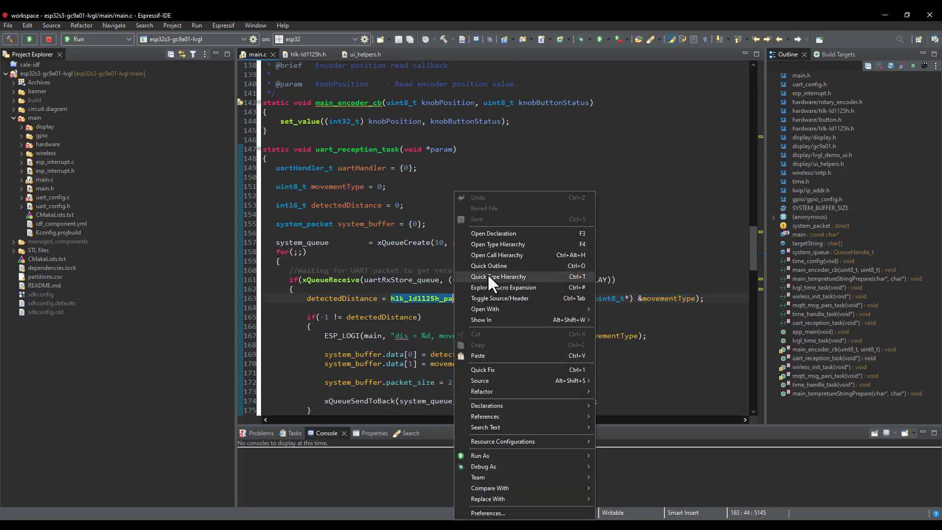
left_click(496, 234)
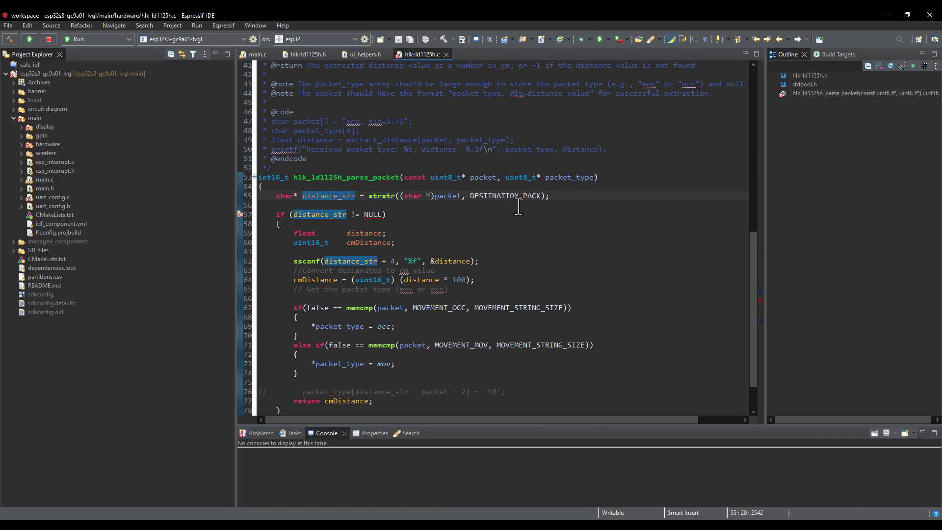
mouse_move(506, 195)
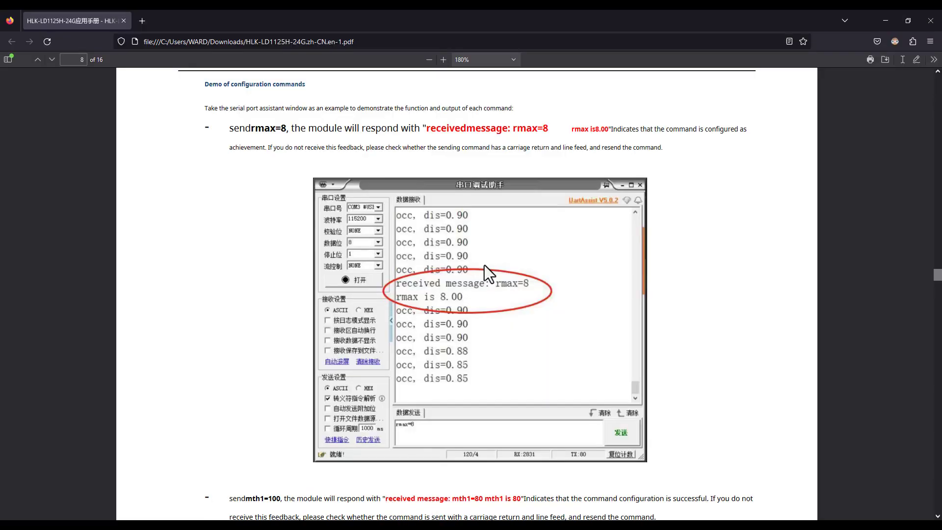
mouse_move(478, 266)
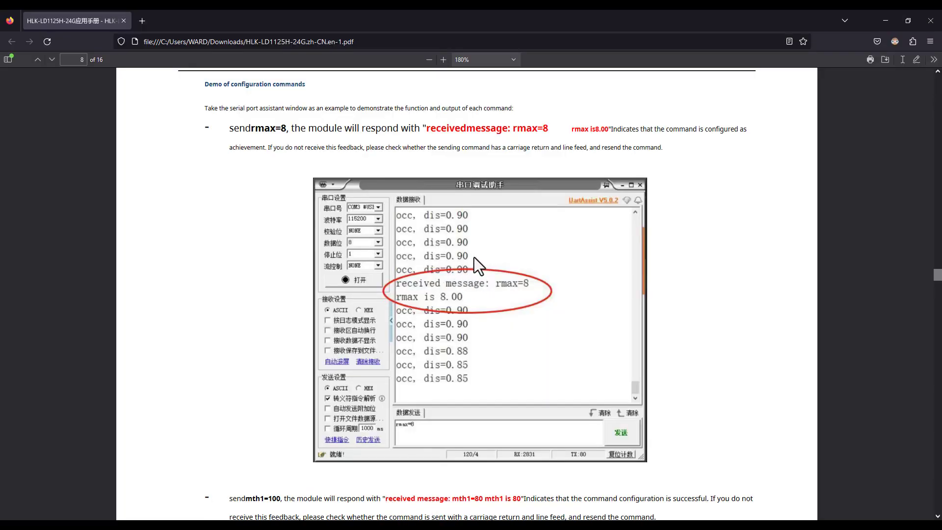
mouse_move(492, 245)
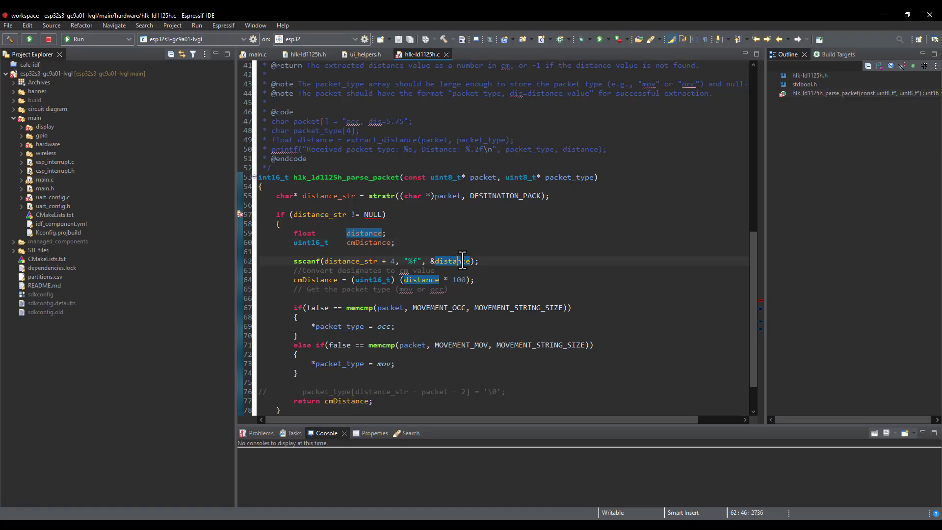
mouse_move(464, 251)
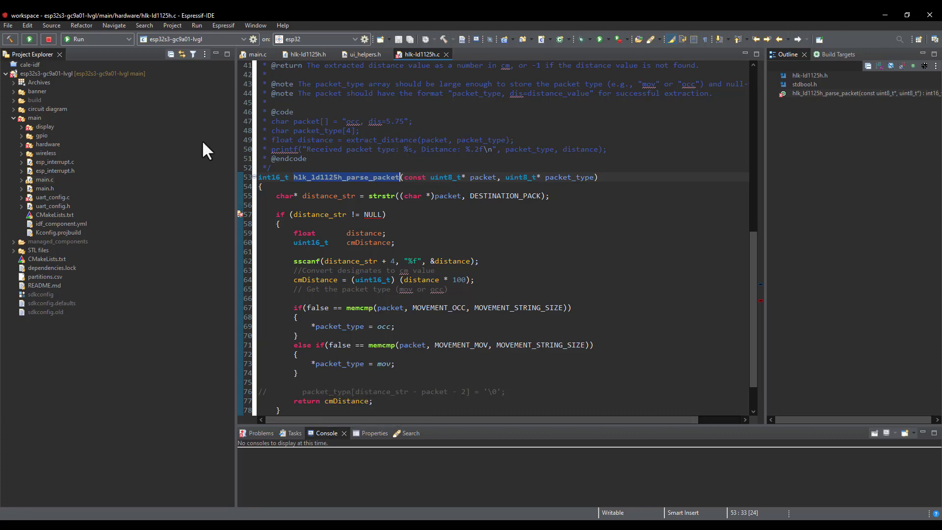
- Back in main.c, highlight every use of system_queue and scroll to lvgl_time_task
left_click(257, 54)
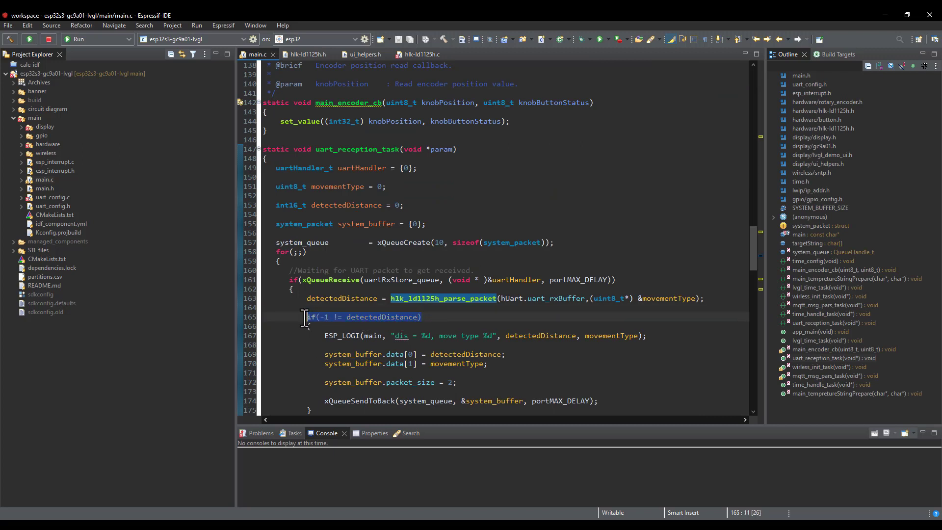
double_click(425, 400)
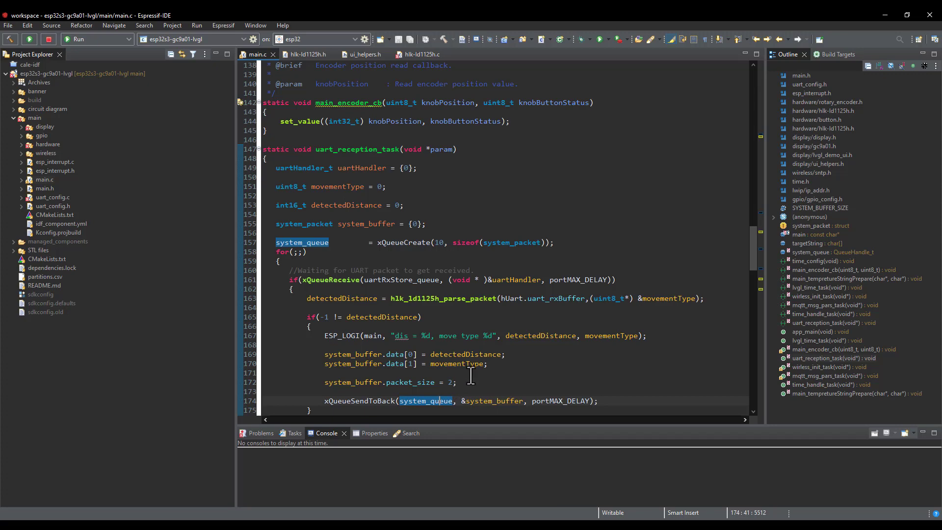
scroll("up", 3)
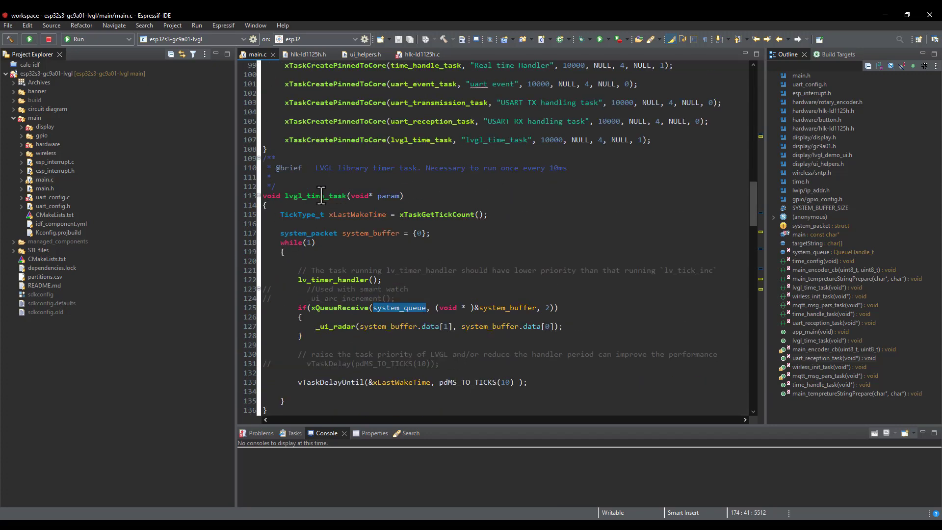
mouse_move(421, 312)
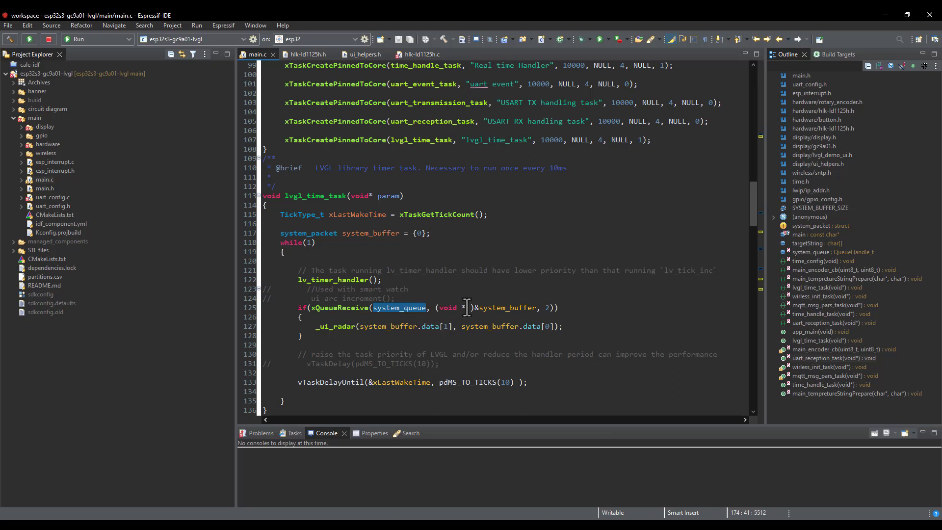
mouse_move(397, 280)
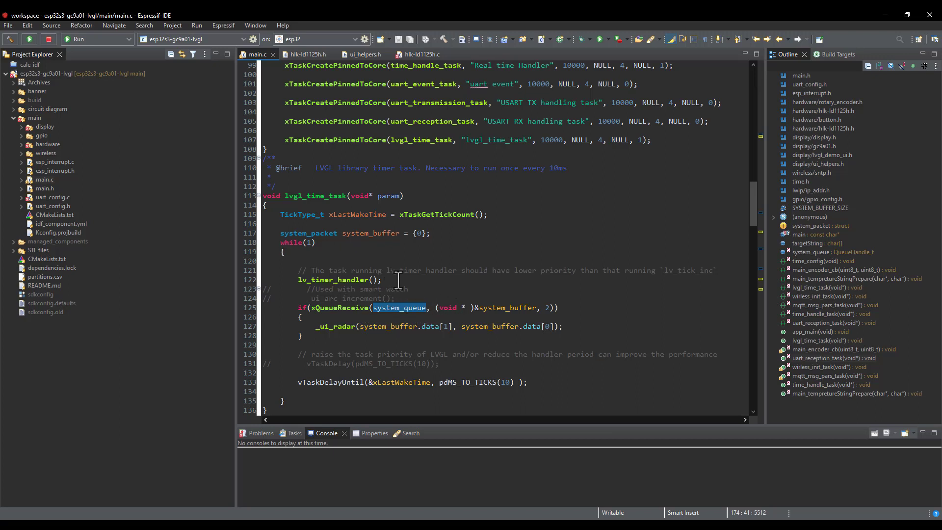
mouse_move(343, 333)
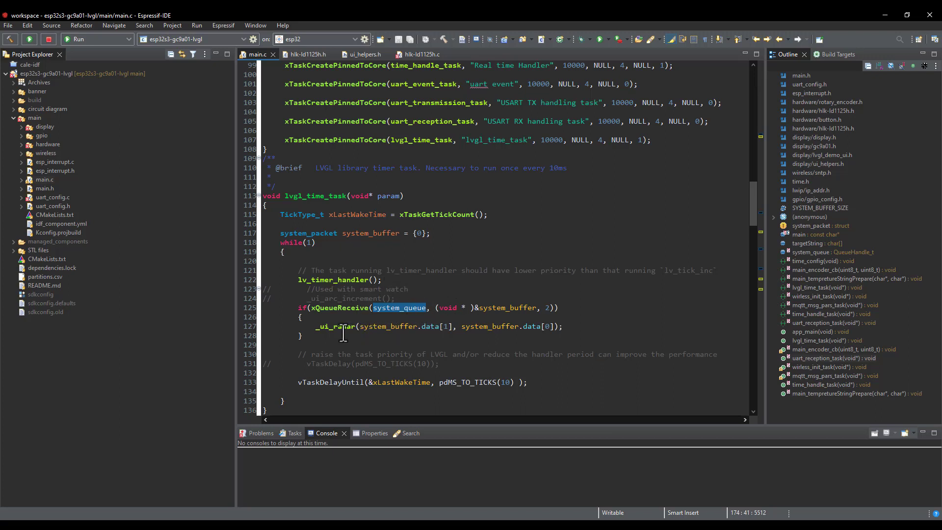
scroll("down", 3)
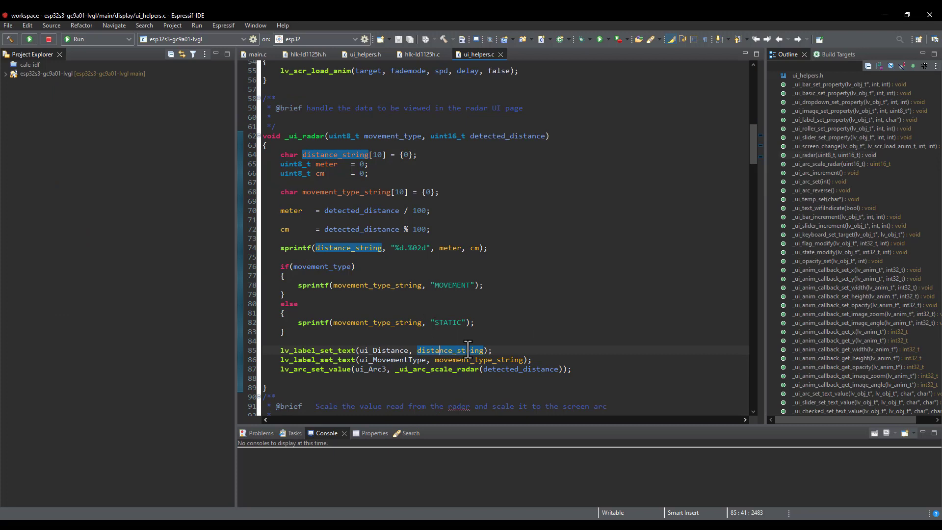
mouse_move(439, 221)
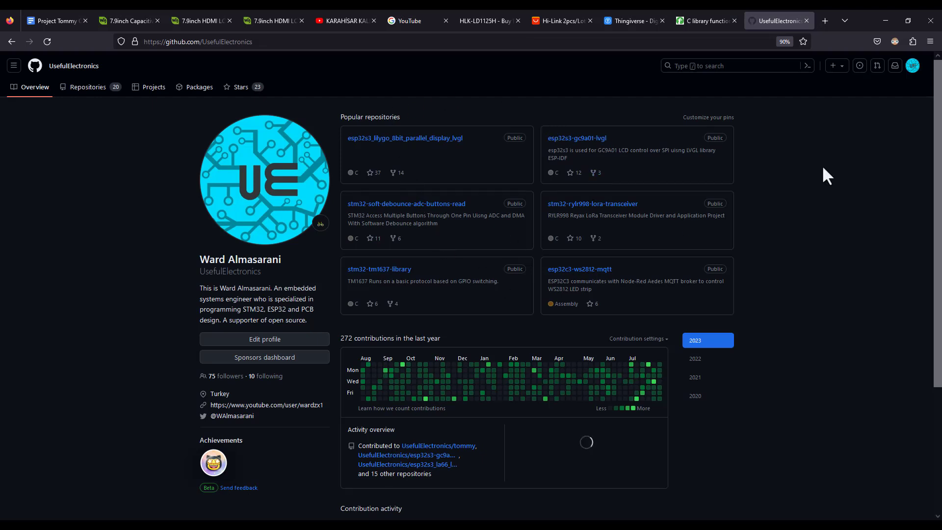
mouse_move(591, 320)
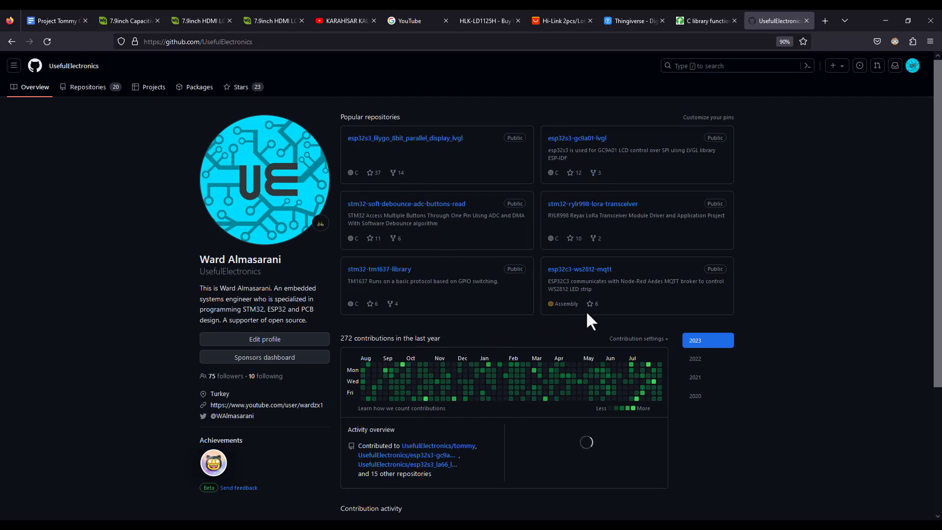
mouse_move(703, 317)
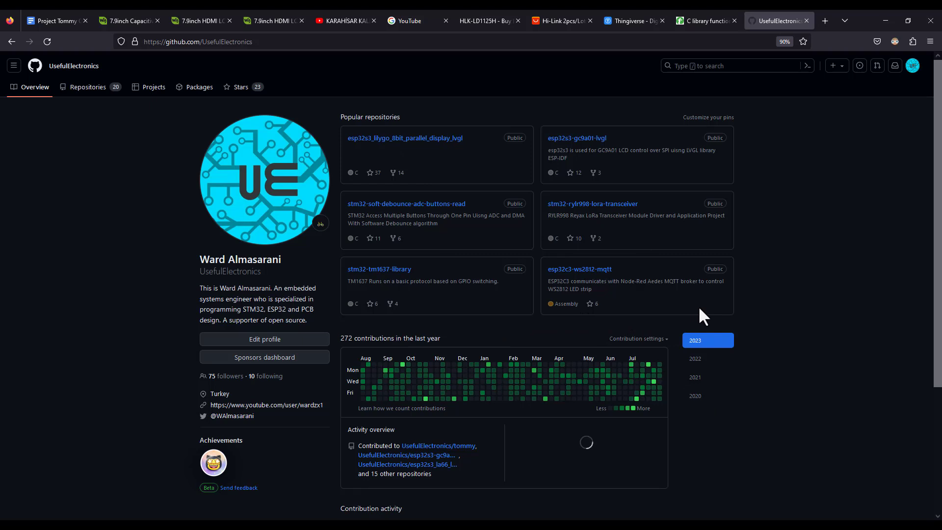